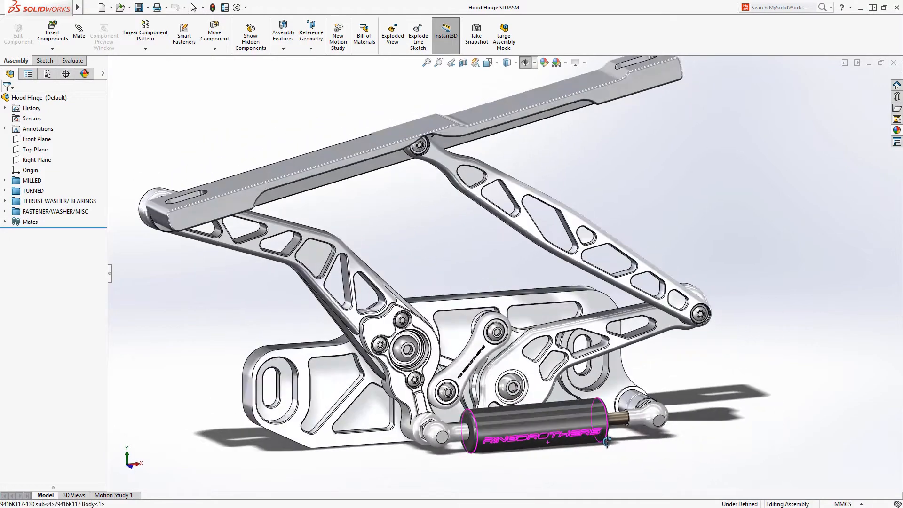
# Step: Open the hinge bracket and bring up the Tool Crib list for Contour Mill1
pyautogui.click(439, 62)
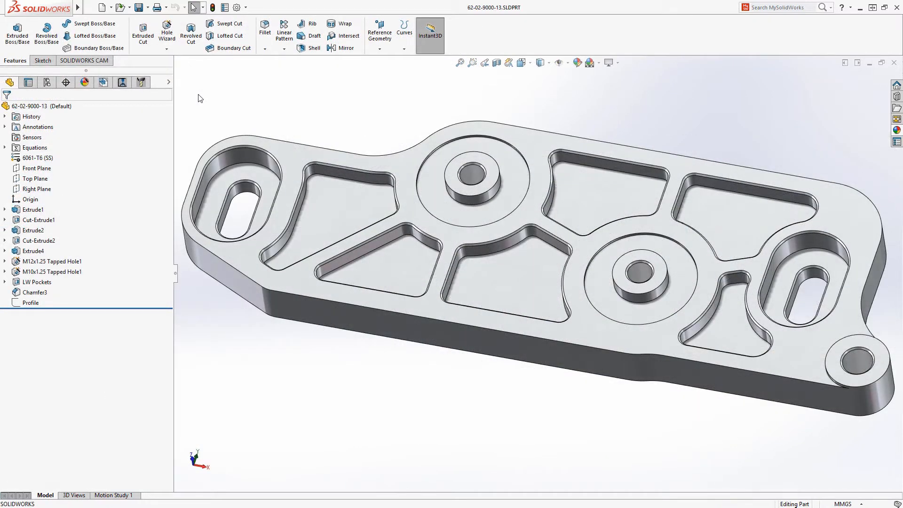
pyautogui.click(84, 60)
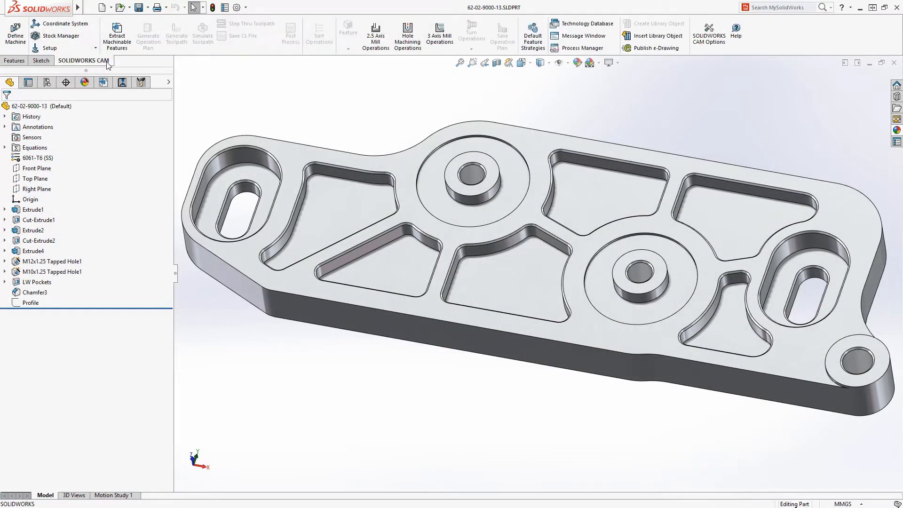
pyautogui.click(116, 34)
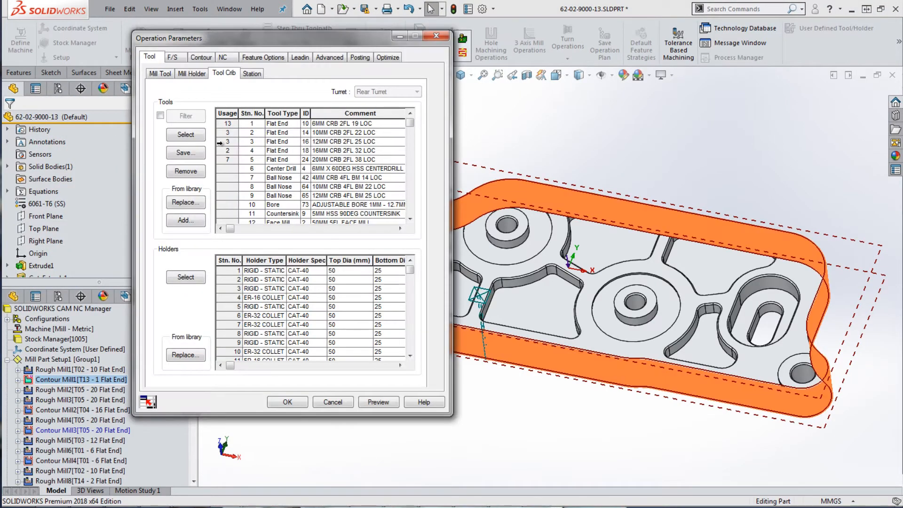
# Step: Assign the 6 mm flat end tool to Contour Mill1 after reviewing lead-in settings
pyautogui.click(159, 73)
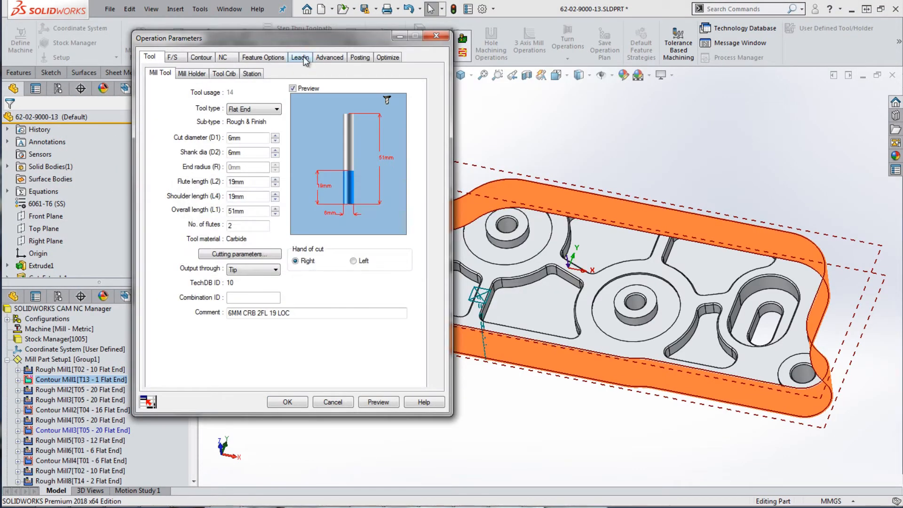
pyautogui.click(300, 57)
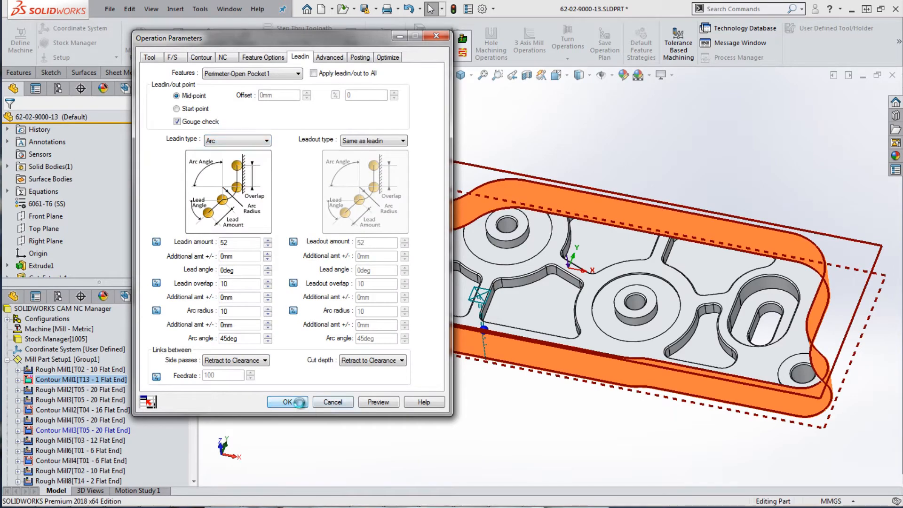
pyautogui.click(288, 402)
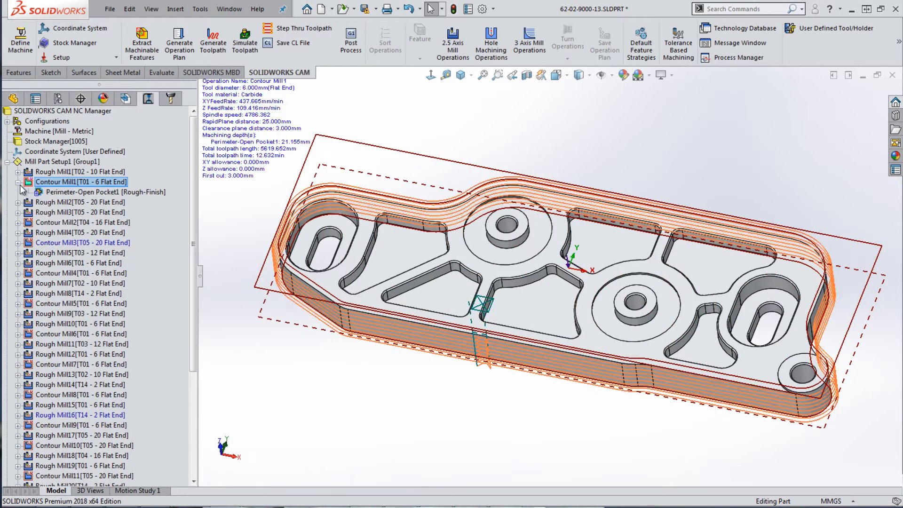
# Step: Save Contour Mill1 to the Technology Database as a new feature condition
pyautogui.rightClick(92, 172)
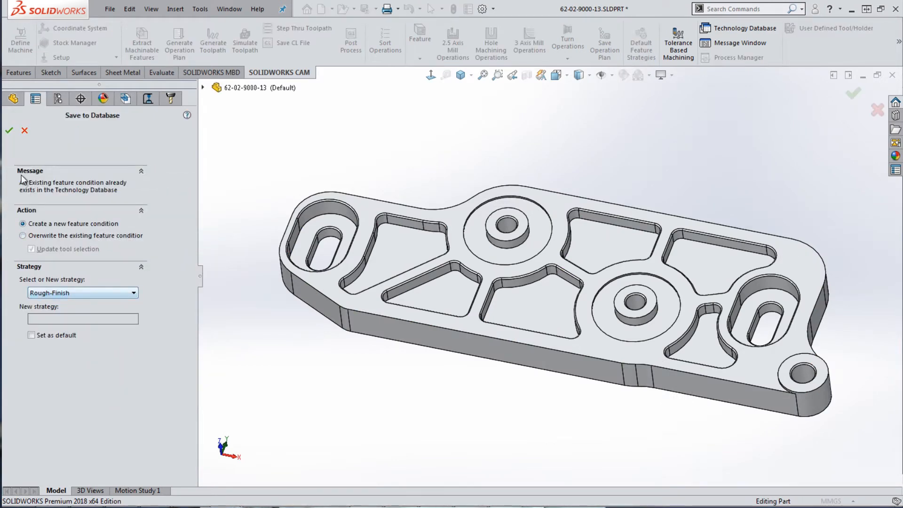
pyautogui.click(8, 131)
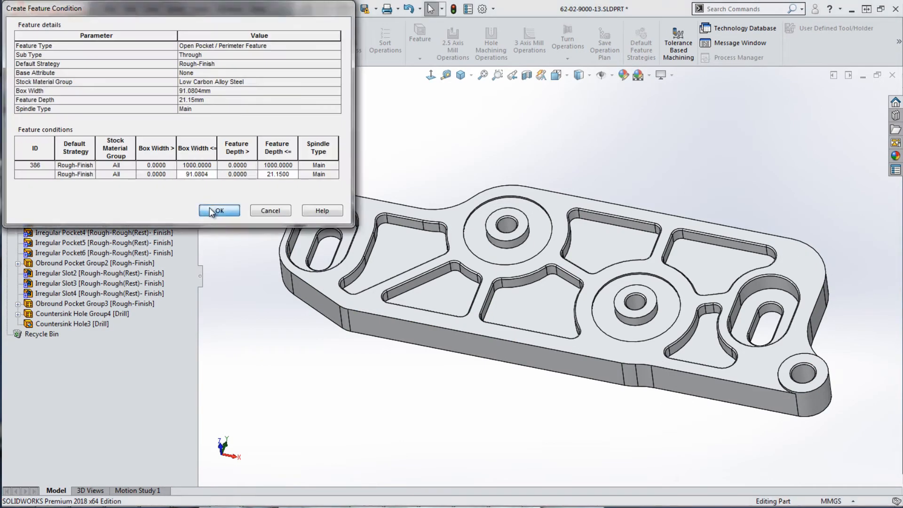
pyautogui.click(219, 211)
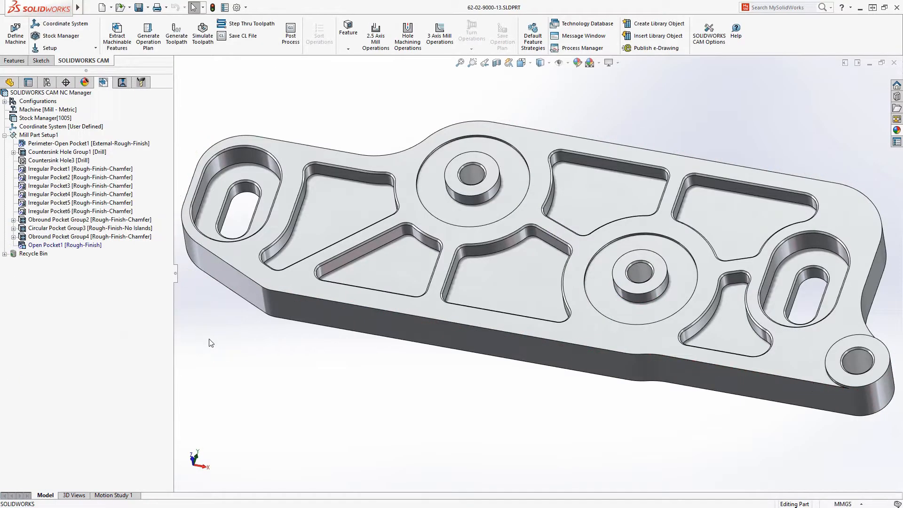
# Step: Generate operations, run the toolpath simulation, and dismiss Contour Mill1's feed collision warning
pyautogui.click(177, 34)
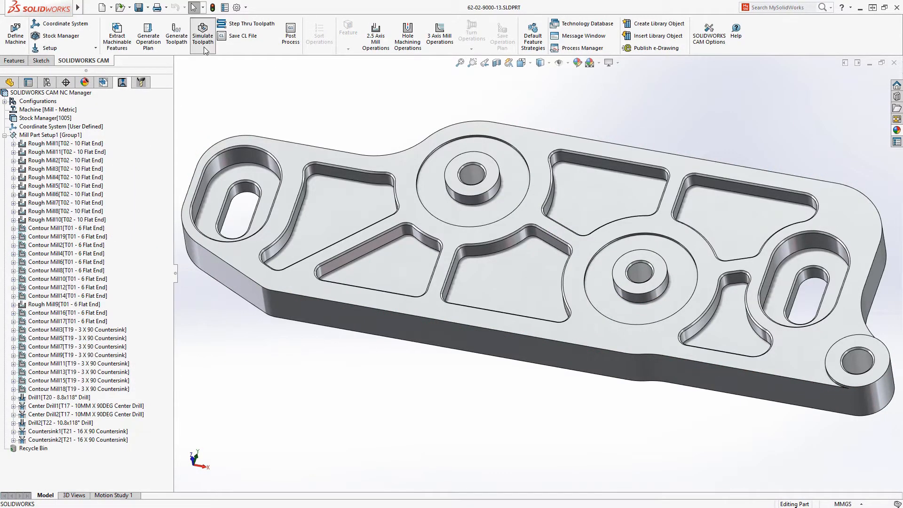
pyautogui.click(202, 34)
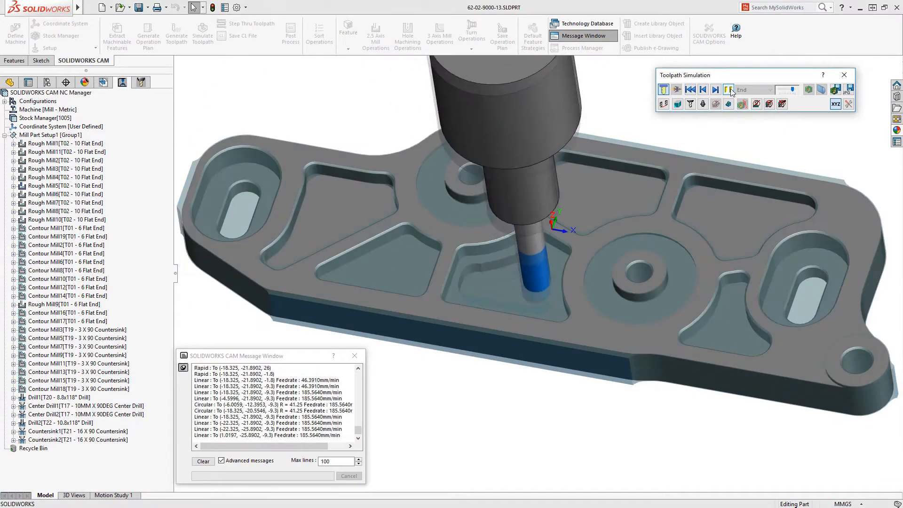
pyautogui.click(715, 90)
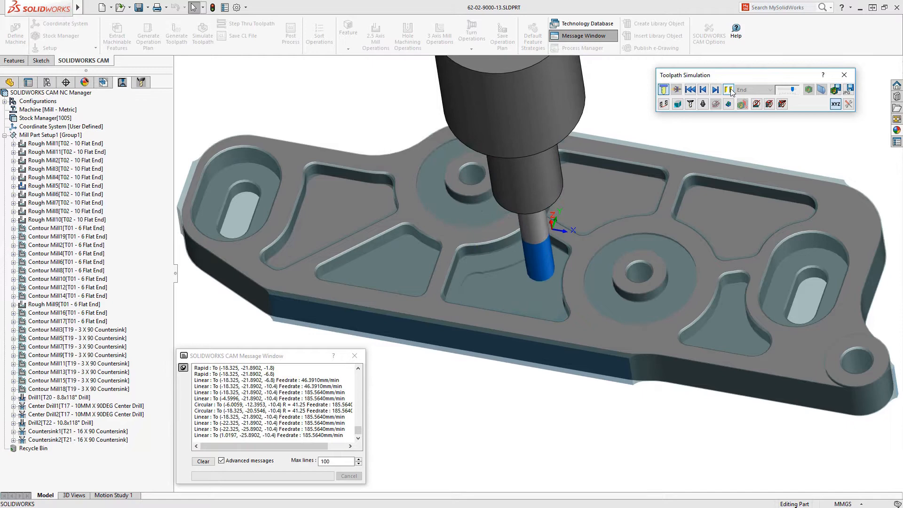
pyautogui.click(728, 90)
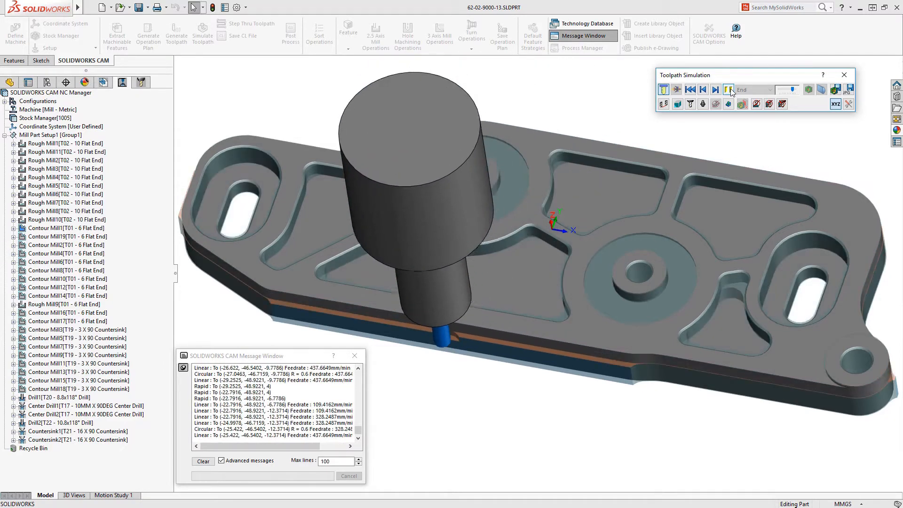
pyautogui.click(729, 90)
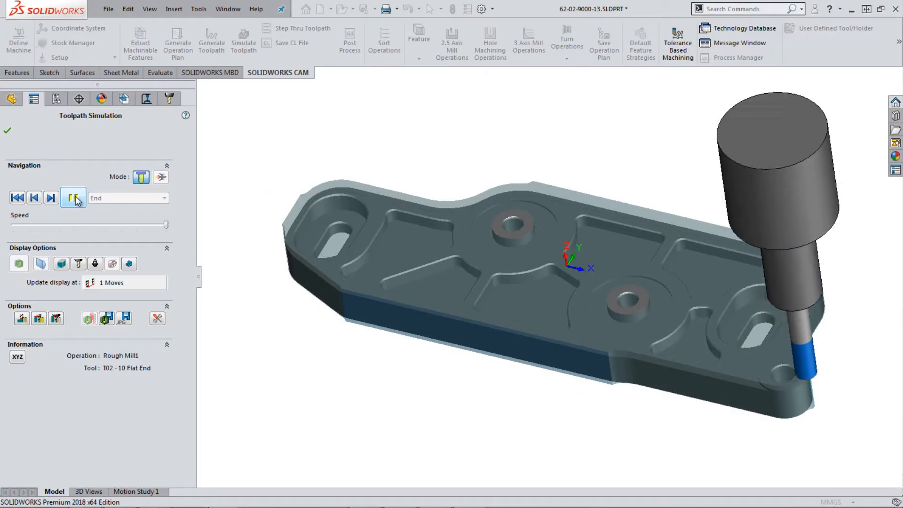
pyautogui.click(73, 198)
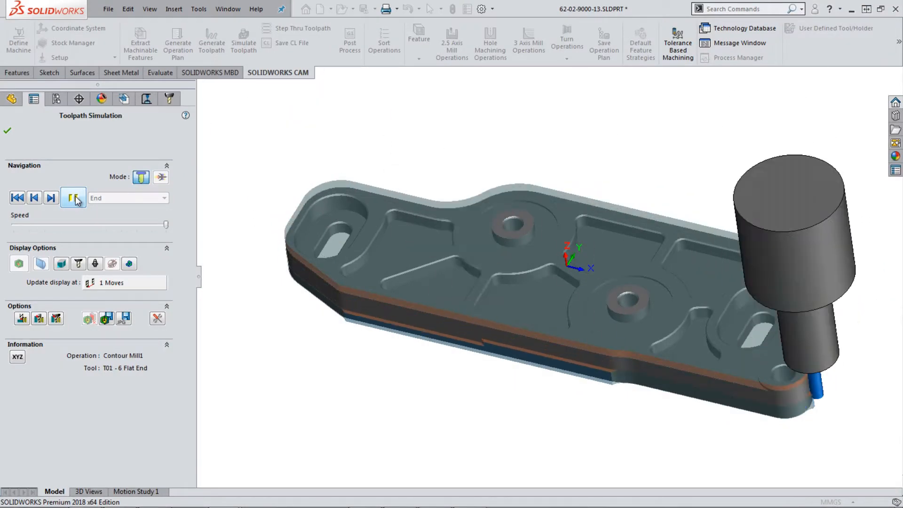
pyautogui.click(51, 197)
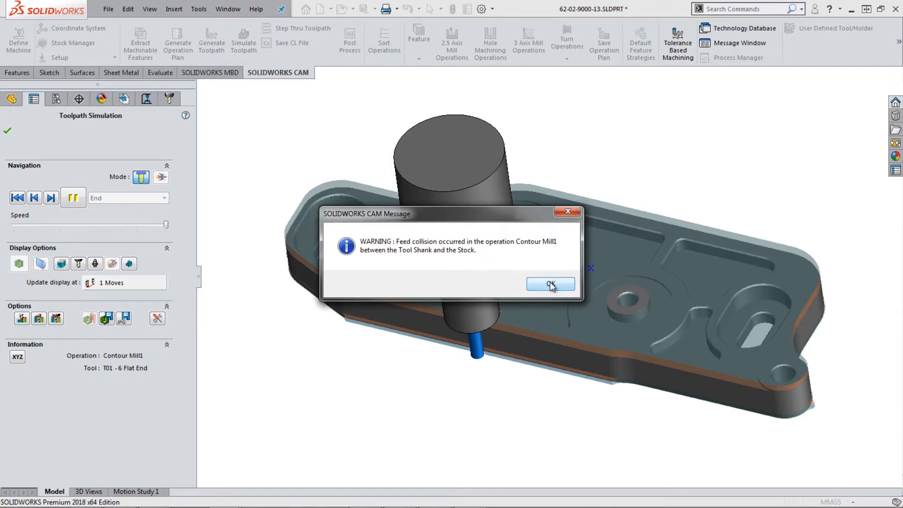
pyautogui.click(550, 284)
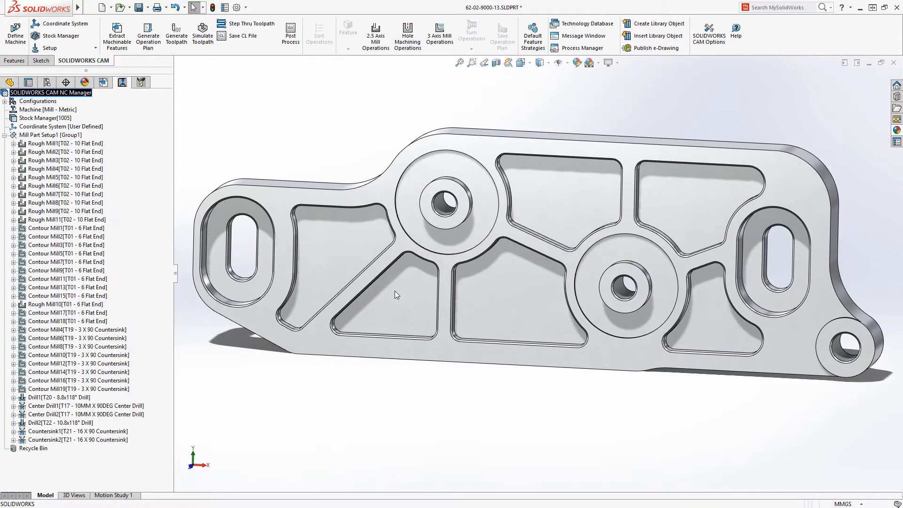
# Step: Set the Ø7 small-hole diameter tolerance type to Fit (tolerance only)
pyautogui.click(203, 34)
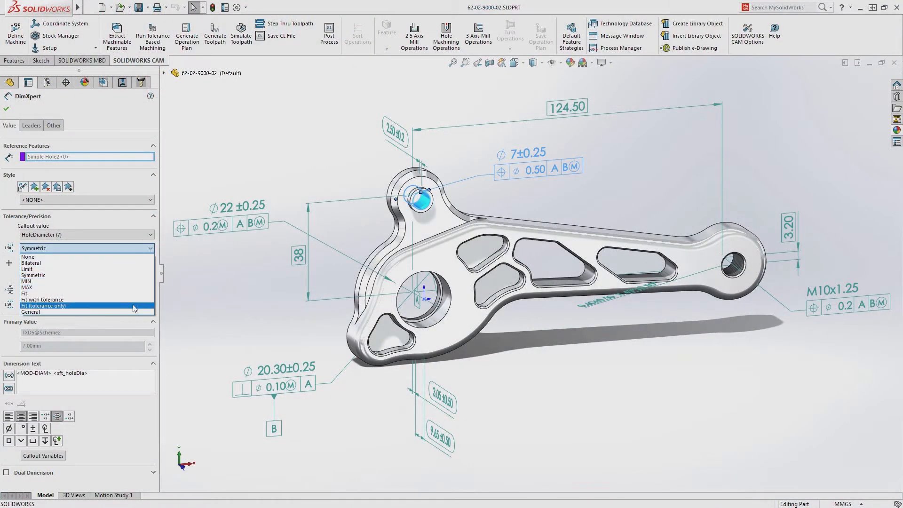
# Step: Apply Fit tolerance to the hole and review the Tolerance Range machining strategies
pyautogui.click(44, 305)
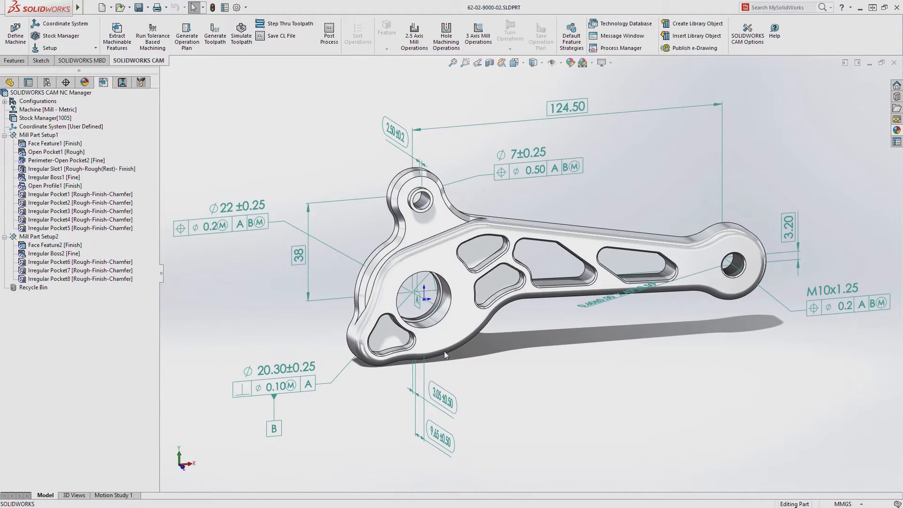
pyautogui.click(152, 33)
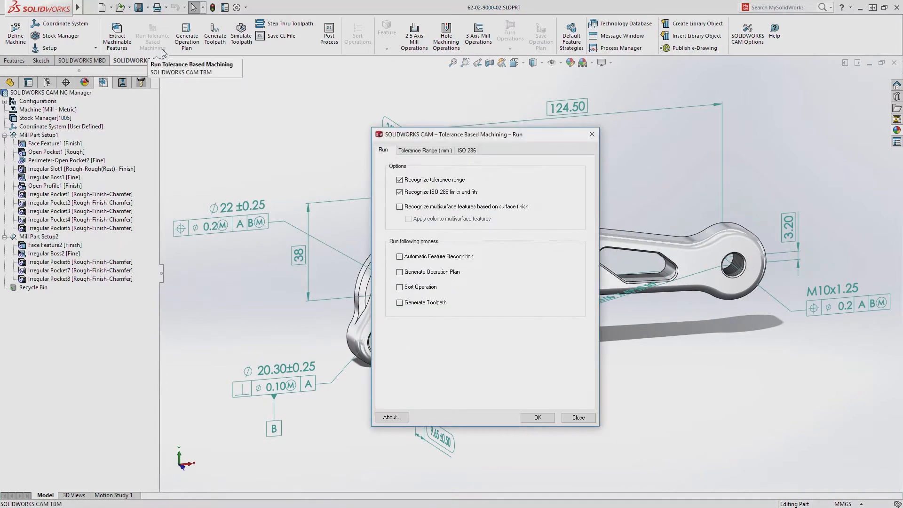
pyautogui.click(424, 151)
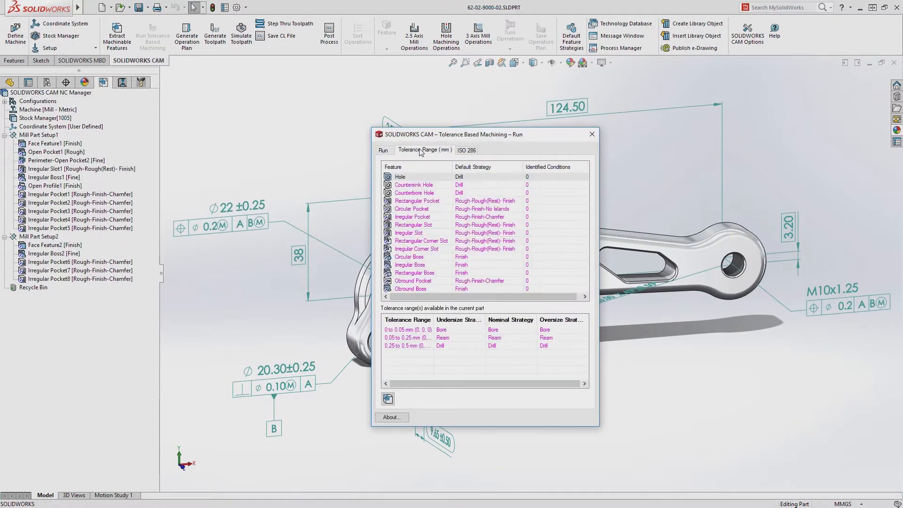
pyautogui.click(388, 398)
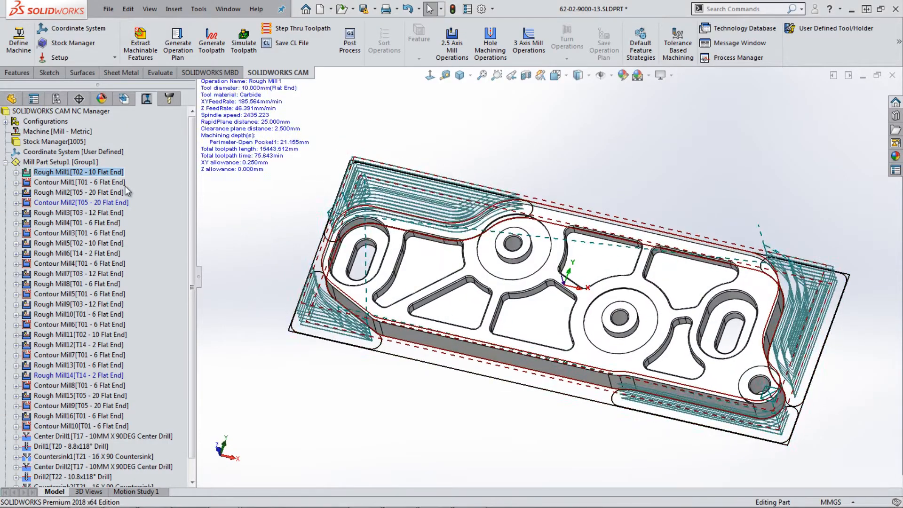
# Step: Simulate the plate's Rough Mill1 toolpath, then open Define Machine for the turned shaft
pyautogui.click(243, 41)
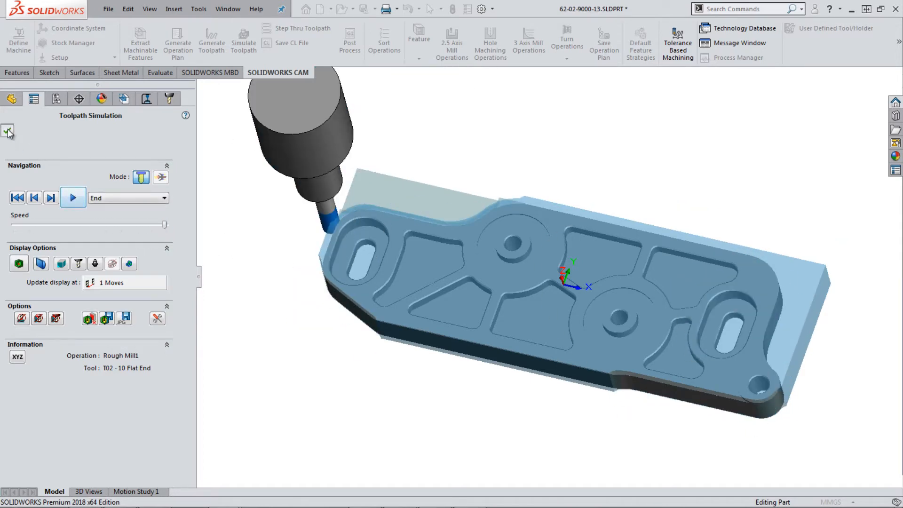
pyautogui.click(8, 131)
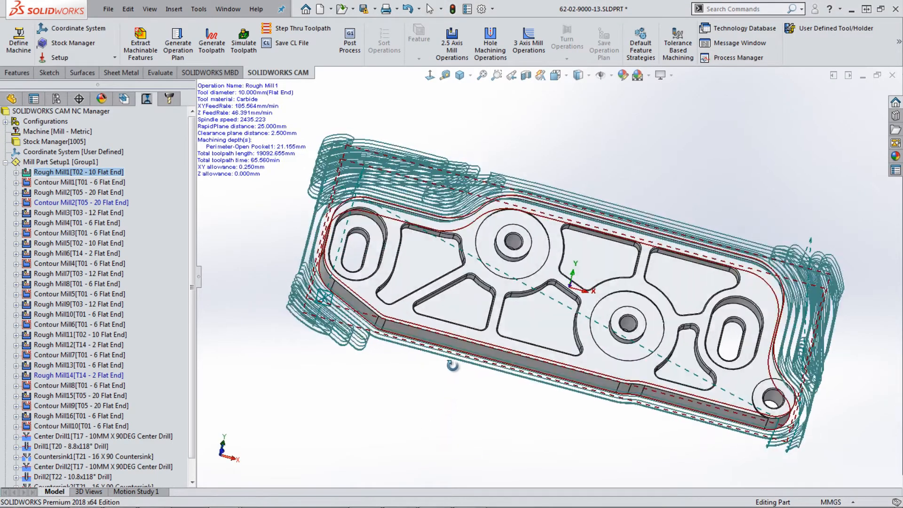
pyautogui.click(243, 41)
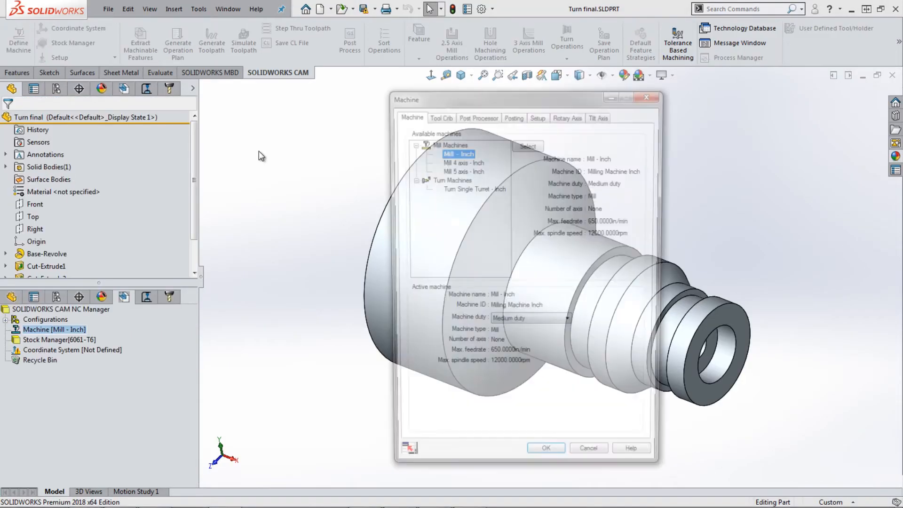
# Step: Use Turn Single Turret - Inch, generate and simulate the shaft's turning toolpaths
pyautogui.click(545, 448)
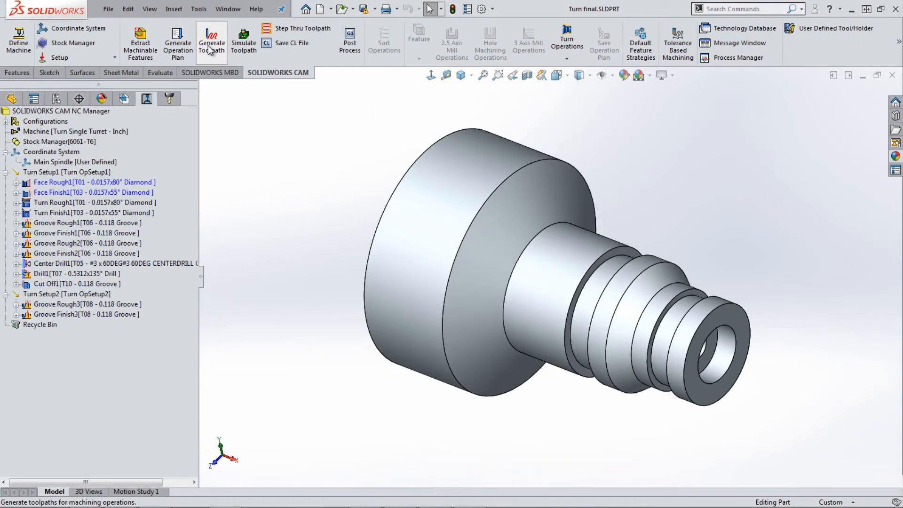
pyautogui.click(244, 40)
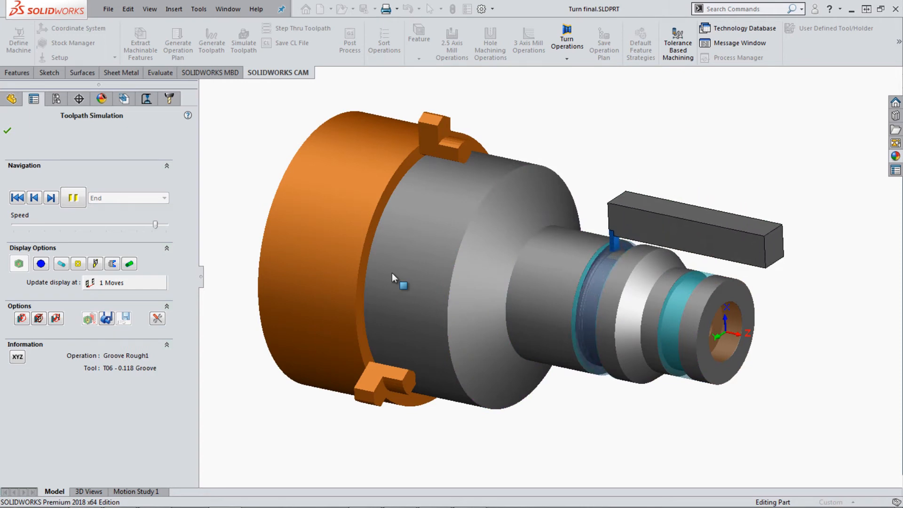
pyautogui.click(51, 197)
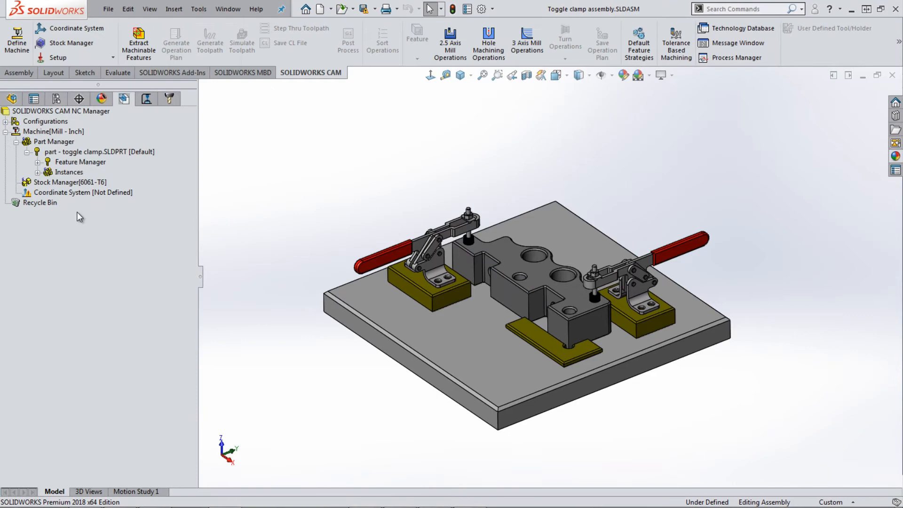
# Step: Extract machinable features, generate the operation plan, and add the corner clamp as a fixture
pyautogui.click(138, 41)
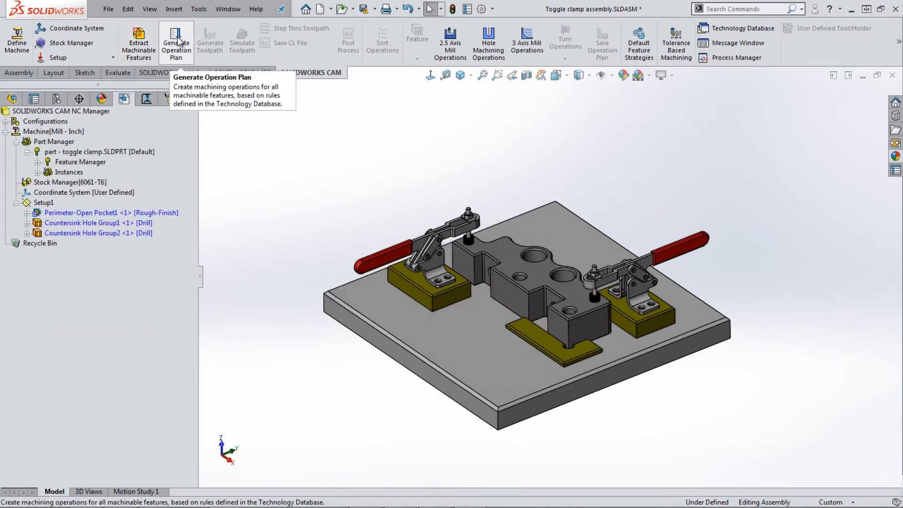
pyautogui.click(177, 41)
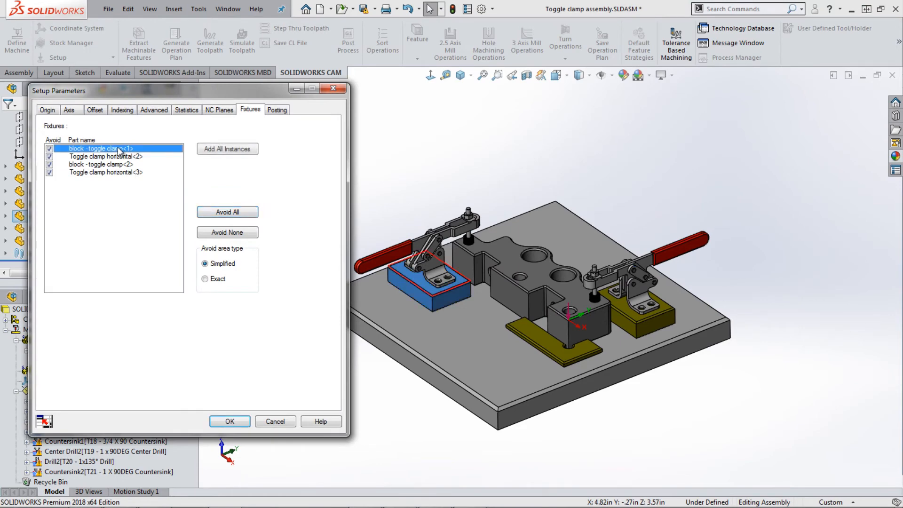
pyautogui.click(106, 172)
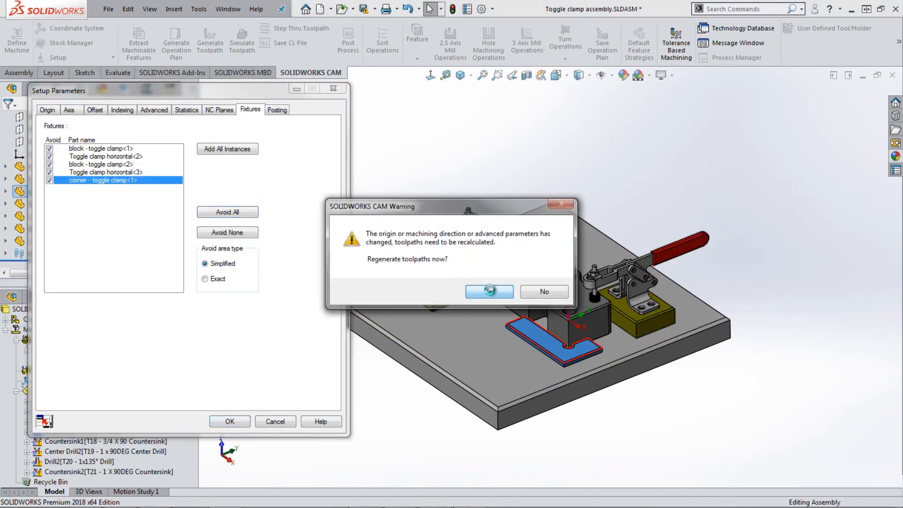
# Step: Regenerate the block's toolpaths and simulate them at faster playback speed
pyautogui.click(488, 291)
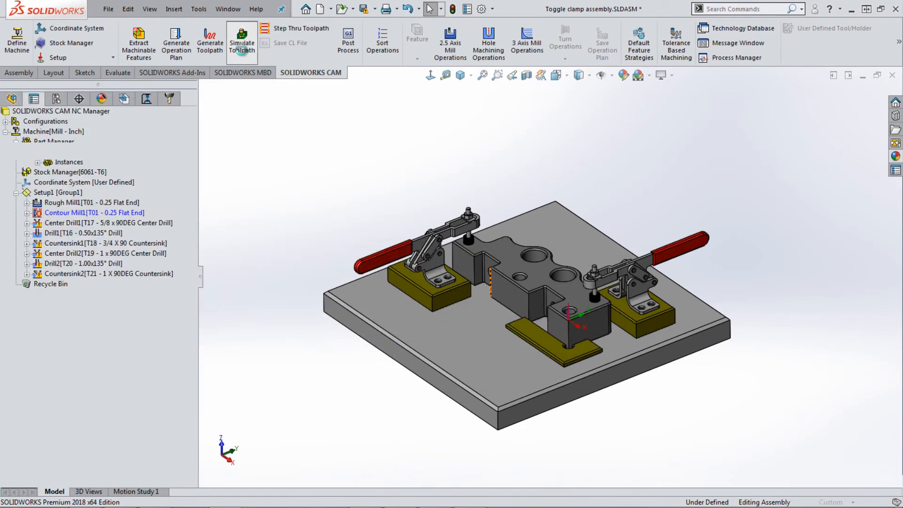
pyautogui.click(242, 42)
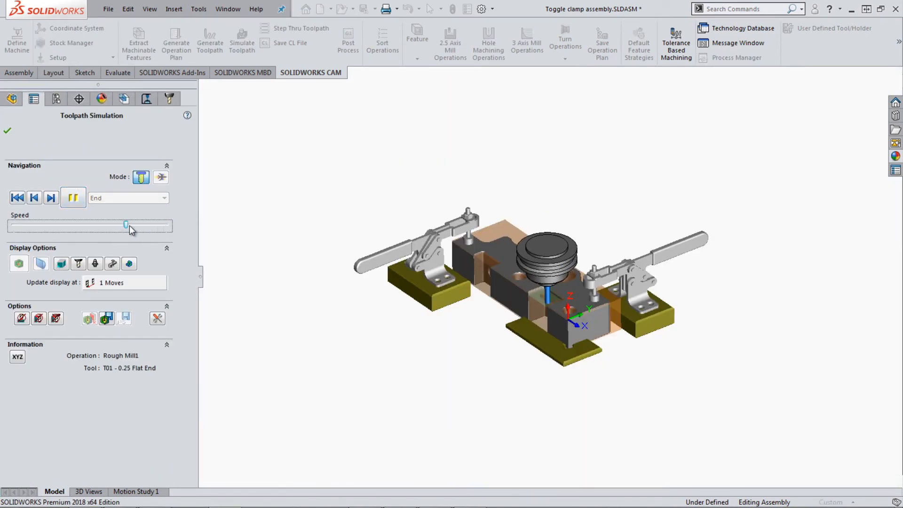
pyautogui.moveTo(127, 225); pyautogui.dragTo(167, 225)
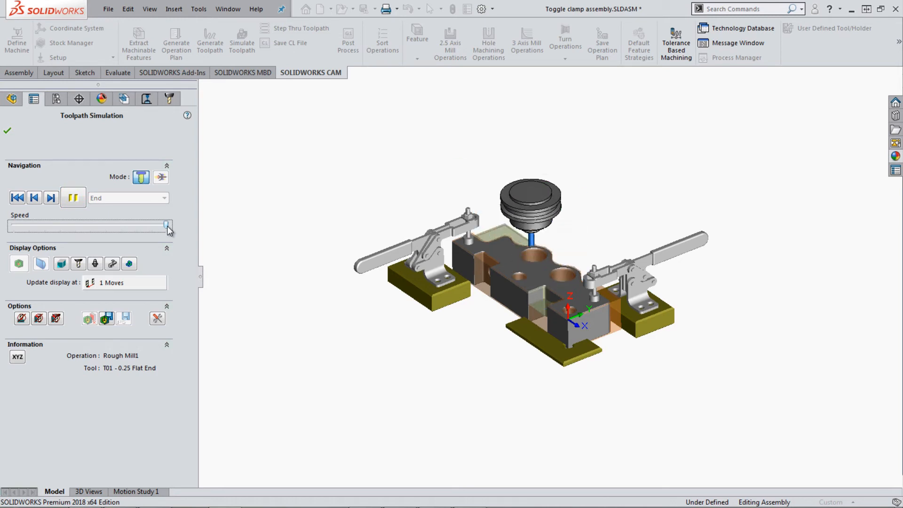